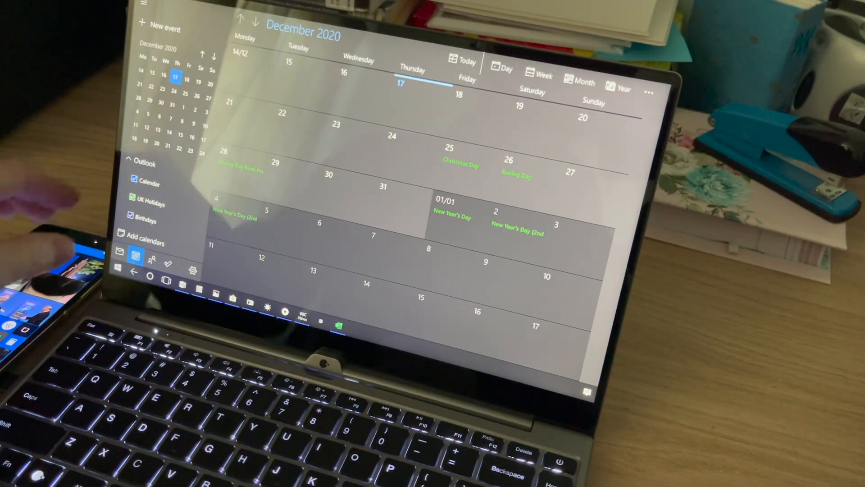
# Expand Latest in the All About Windows Phone pane to list Flow, News, Reviews and Features
pyautogui.click(116, 271)
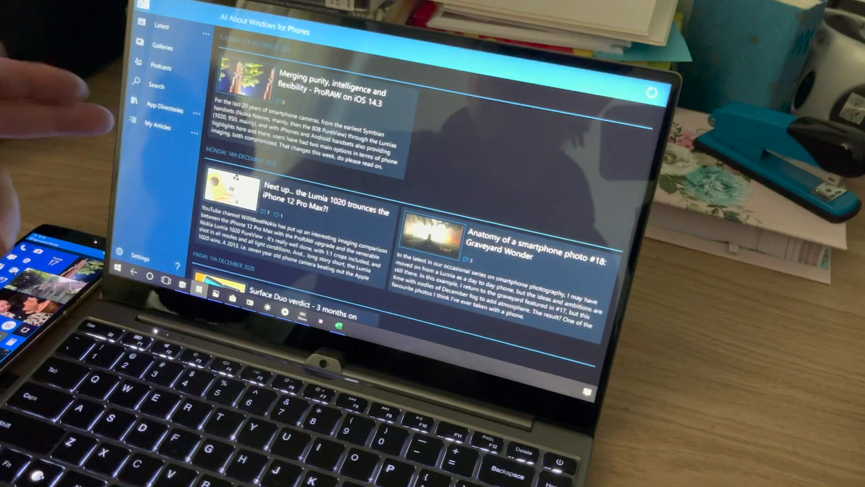
pyautogui.click(162, 26)
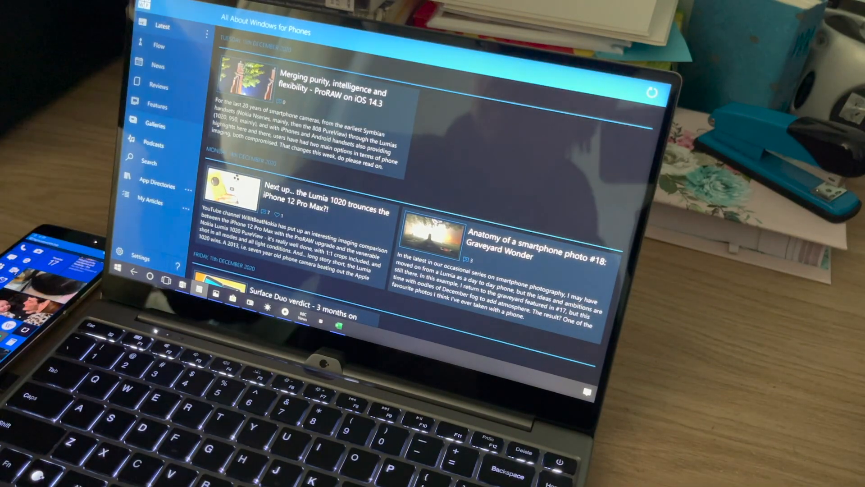
pyautogui.scroll(-3)
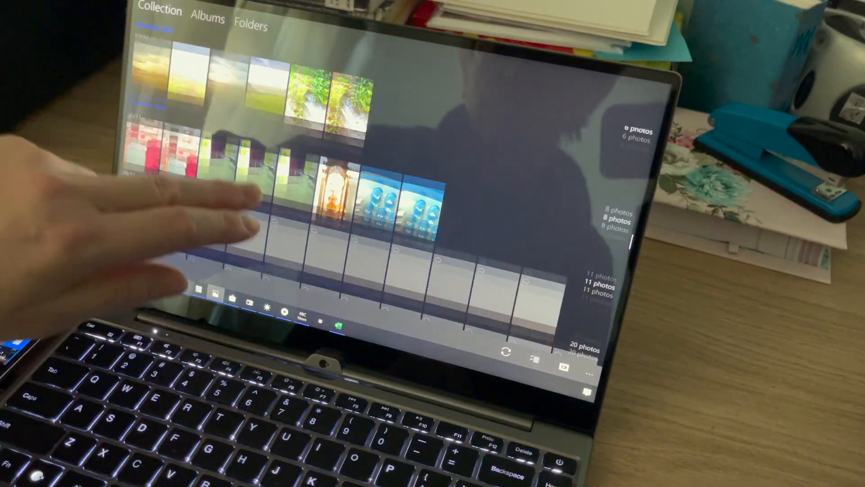
# Scroll the Photos Collection timeline back to the older February date groups
pyautogui.scroll(-3)
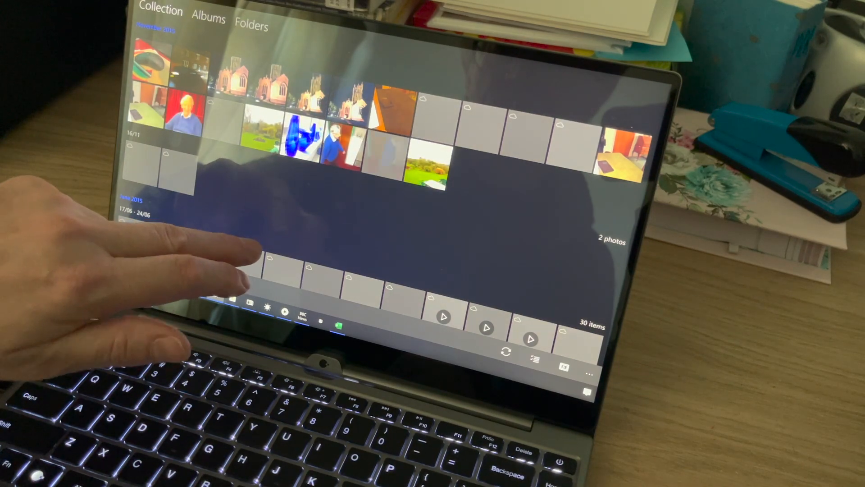
pyautogui.scroll(-3)
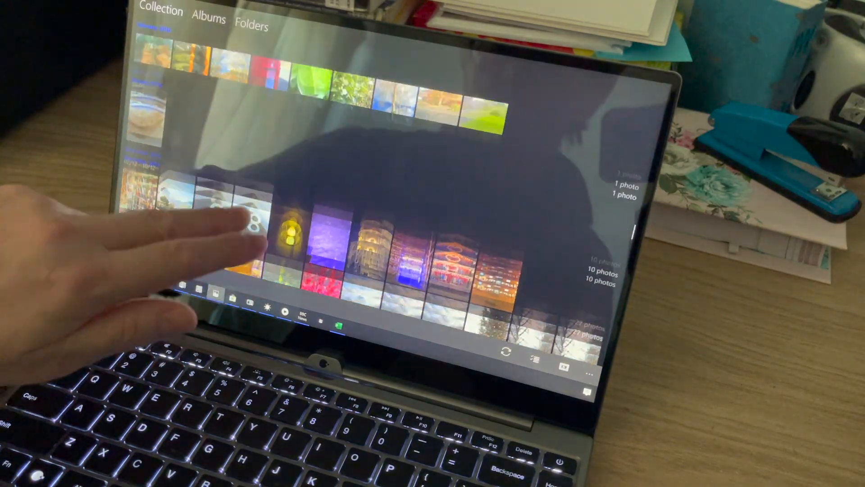
pyautogui.scroll(-3)
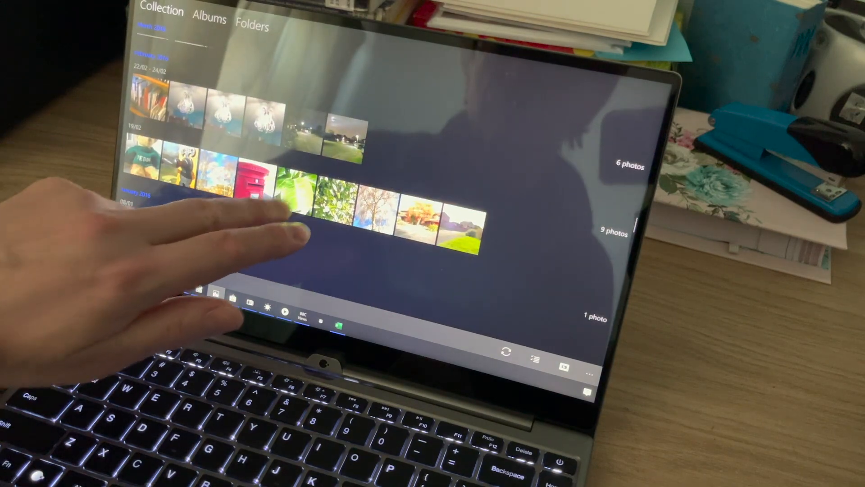